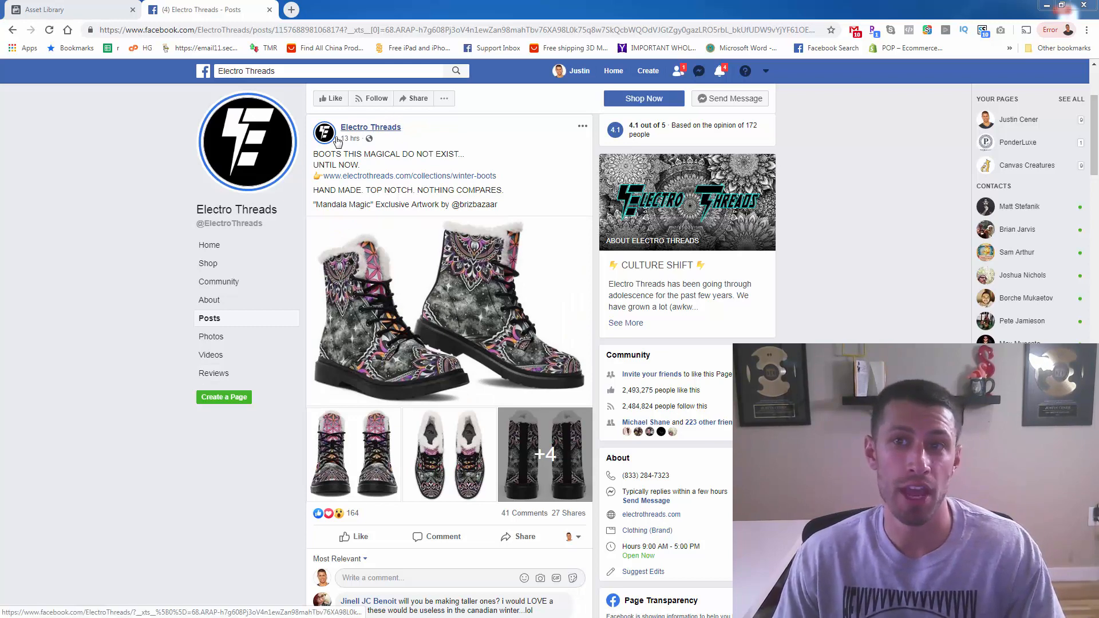
mouse_move(364, 193)
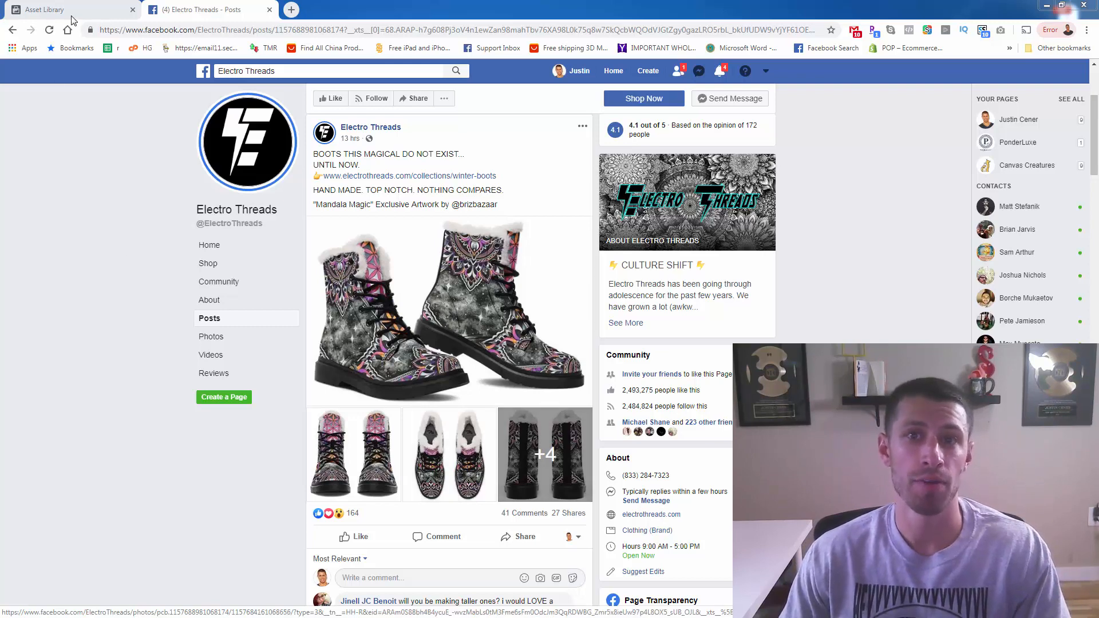
Switch from the Electro Threads post to the Asset Library's Audiences list.
left_click(67, 9)
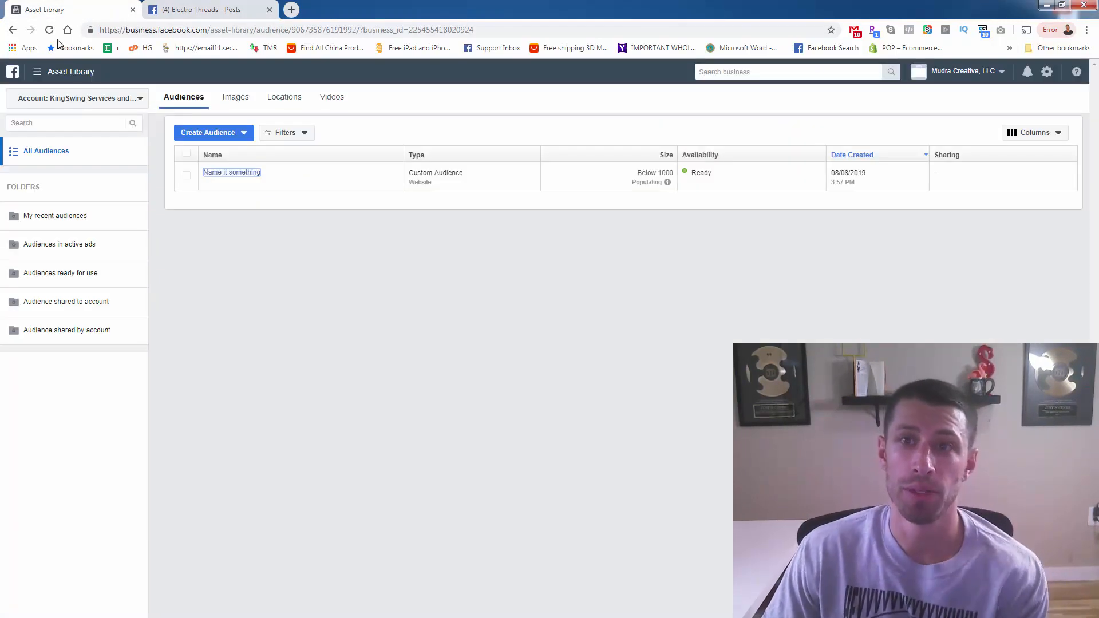
mouse_move(112, 110)
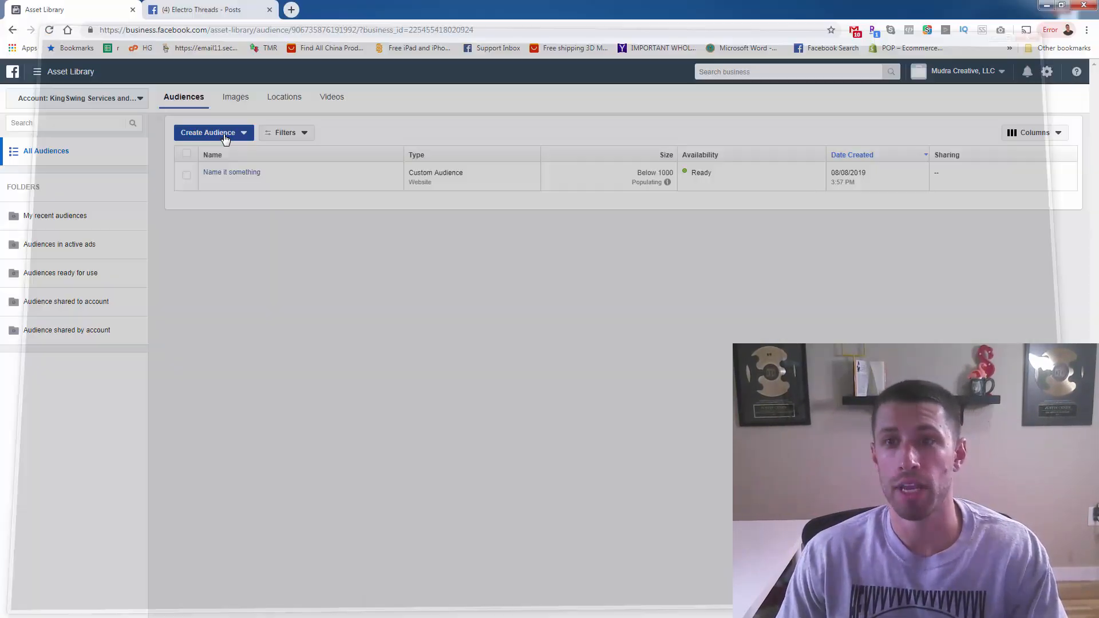
Create a Custom Audience sourced from Facebook Page engagement.
left_click(213, 132)
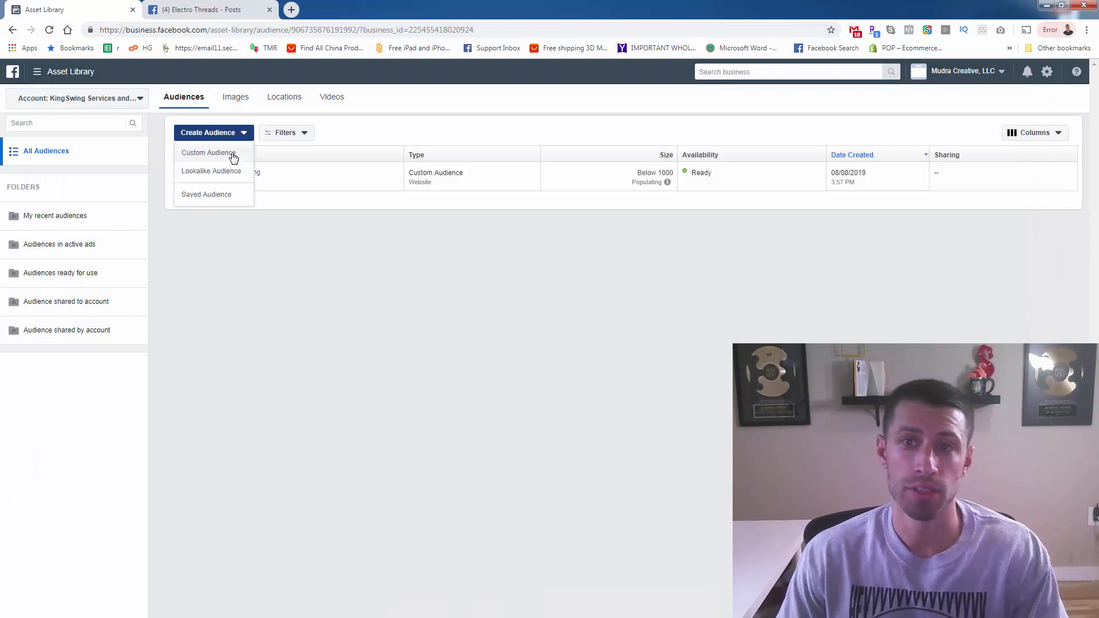
left_click(207, 152)
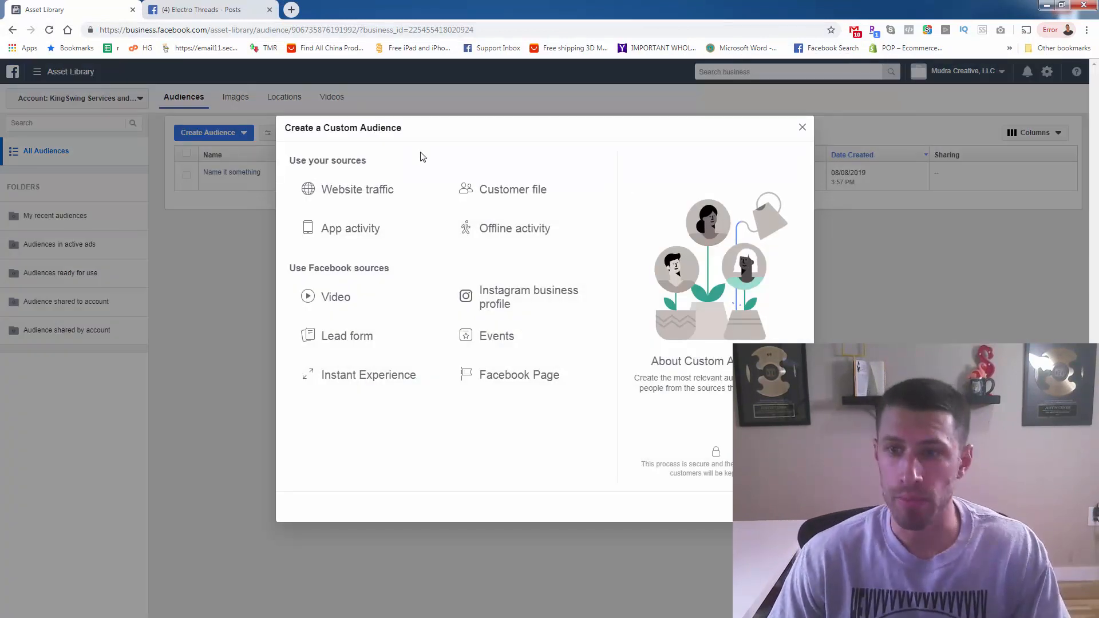
mouse_move(356, 190)
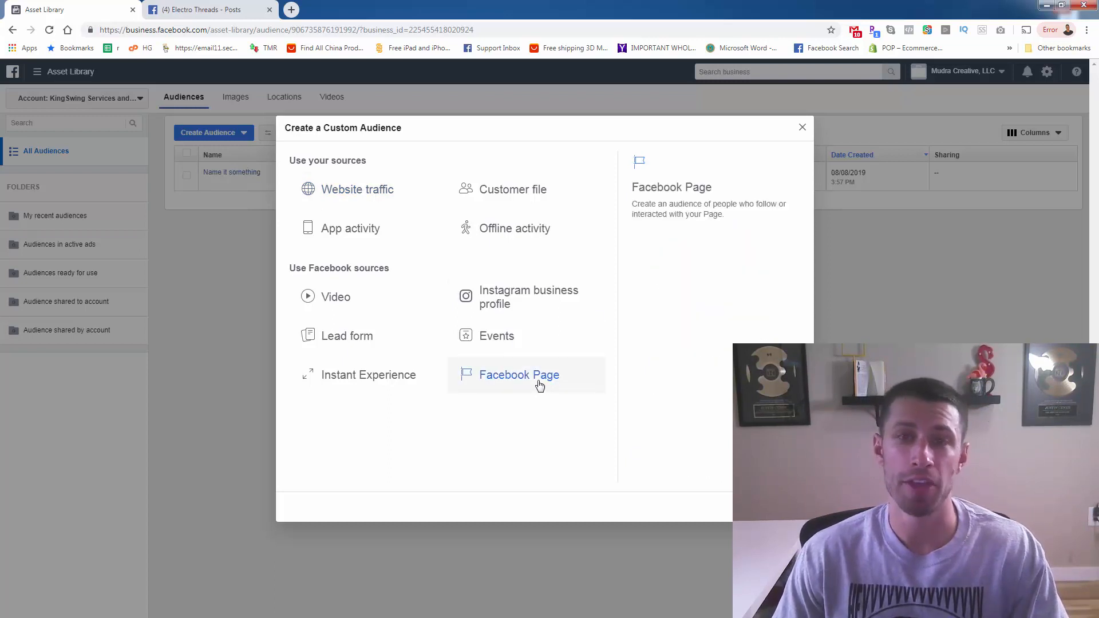
left_click(518, 374)
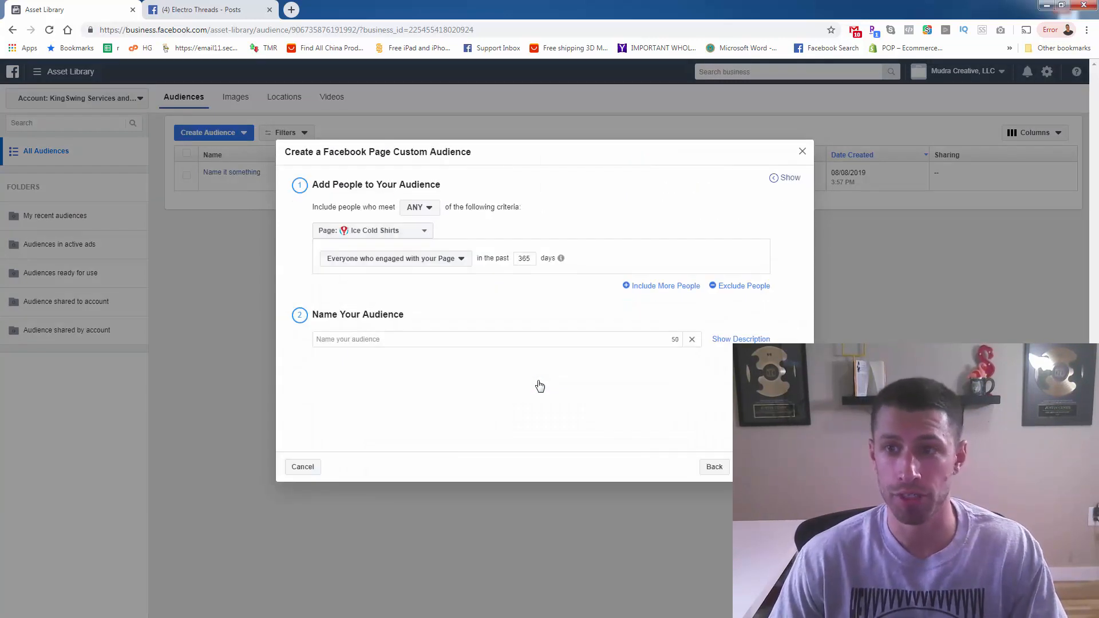
mouse_move(426, 230)
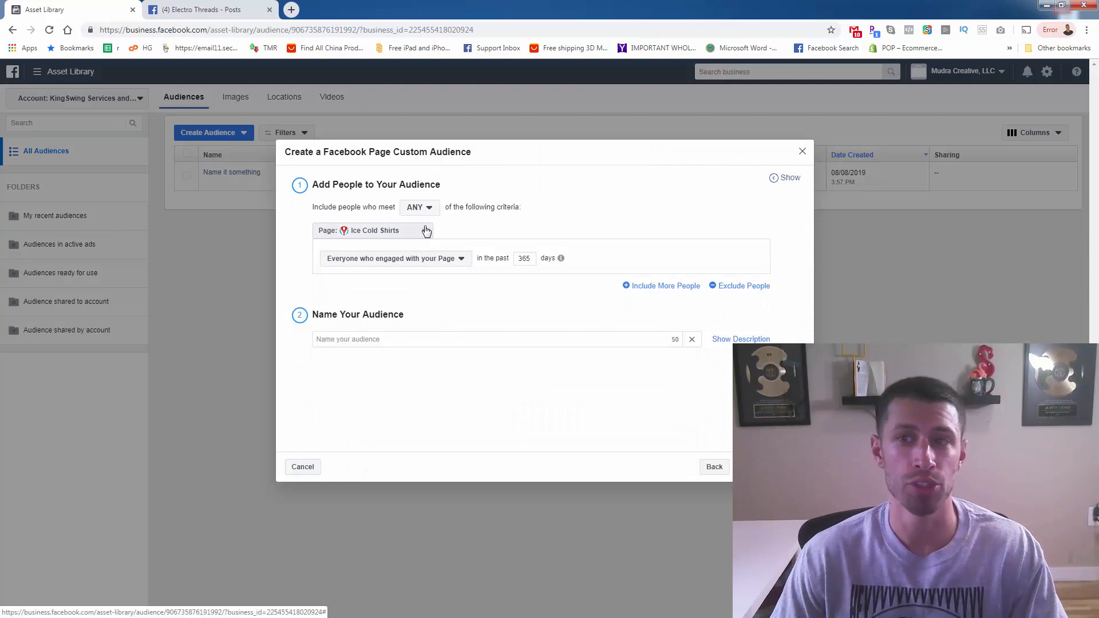
mouse_move(441, 265)
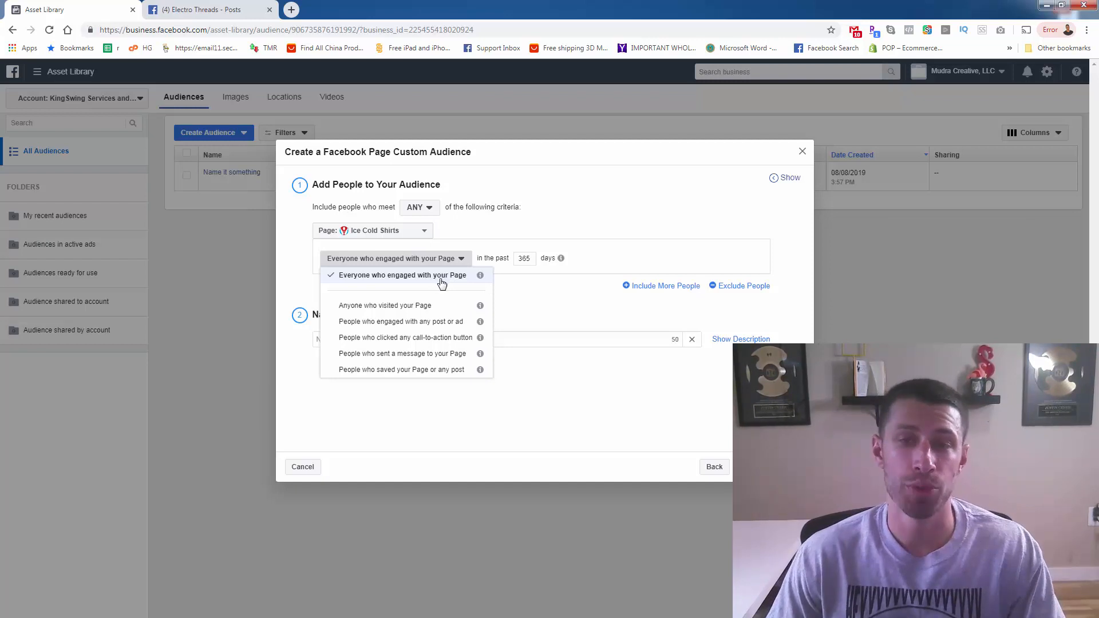
mouse_move(481, 275)
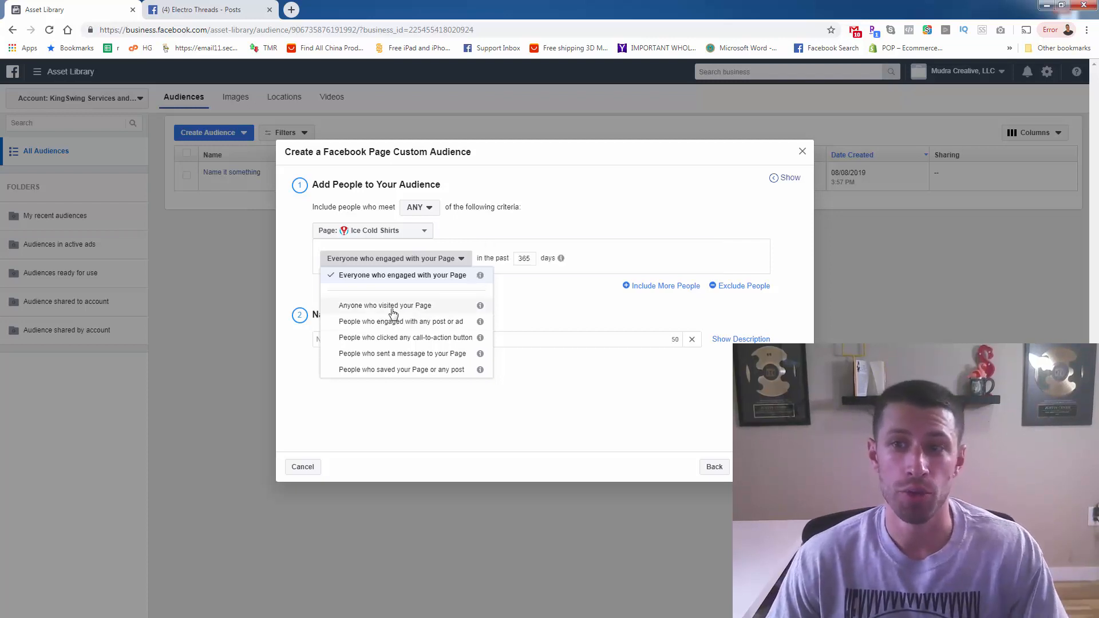
mouse_move(399, 287)
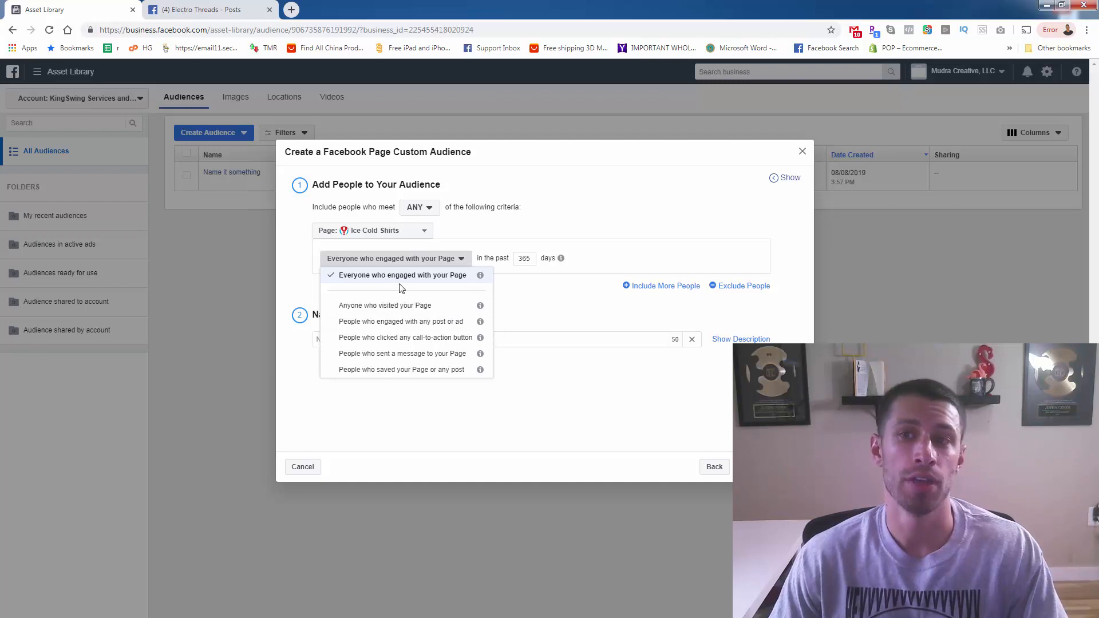
mouse_move(369, 344)
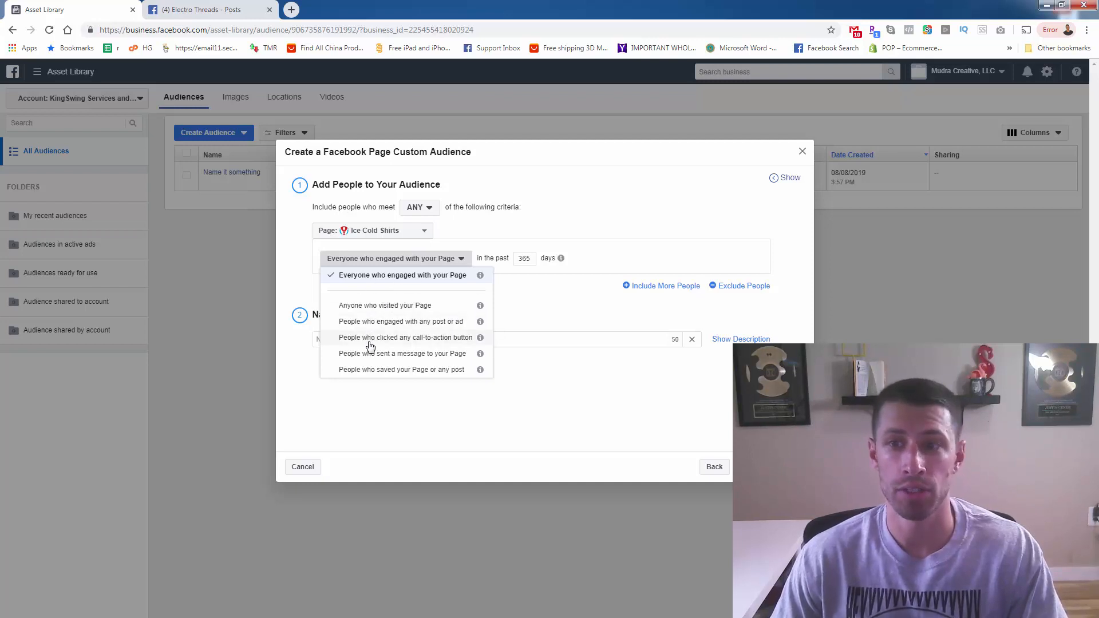
mouse_move(390, 314)
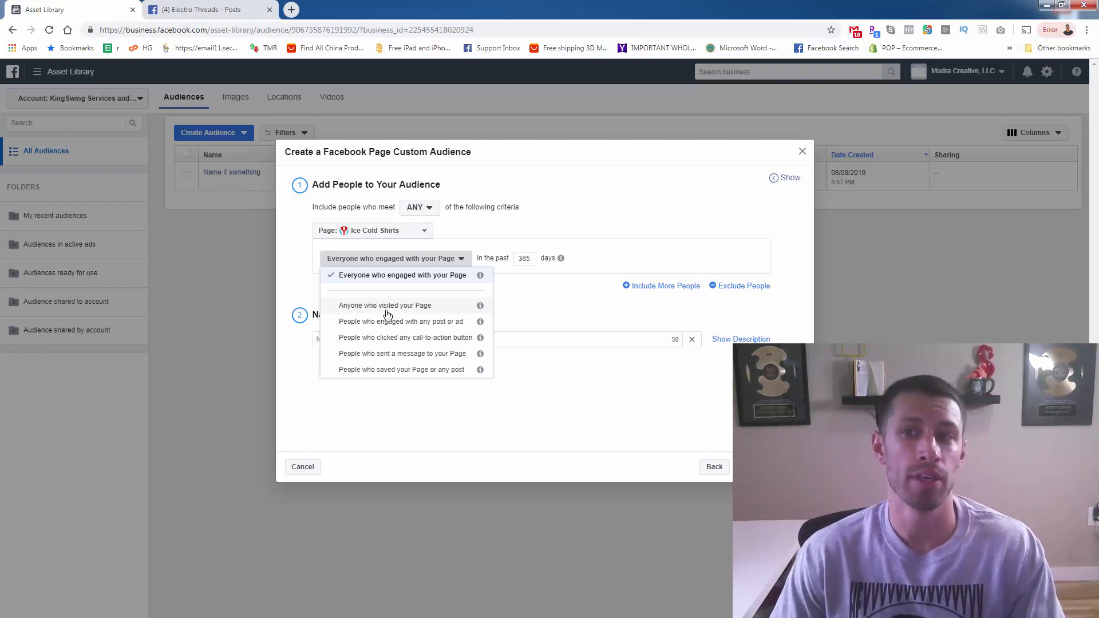
mouse_move(387, 326)
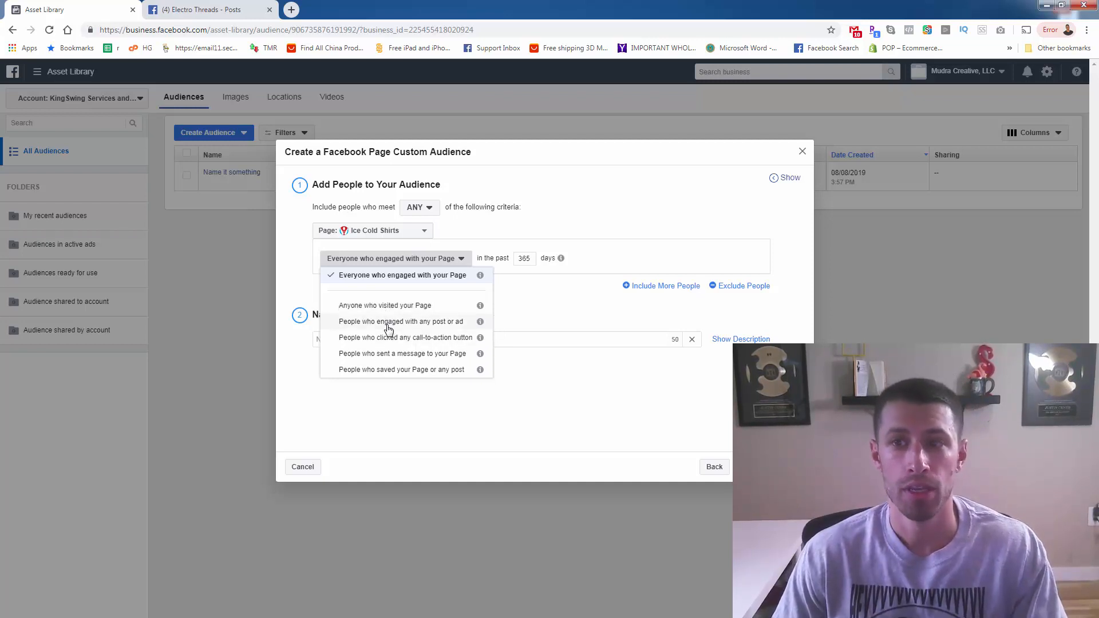
mouse_move(412, 329)
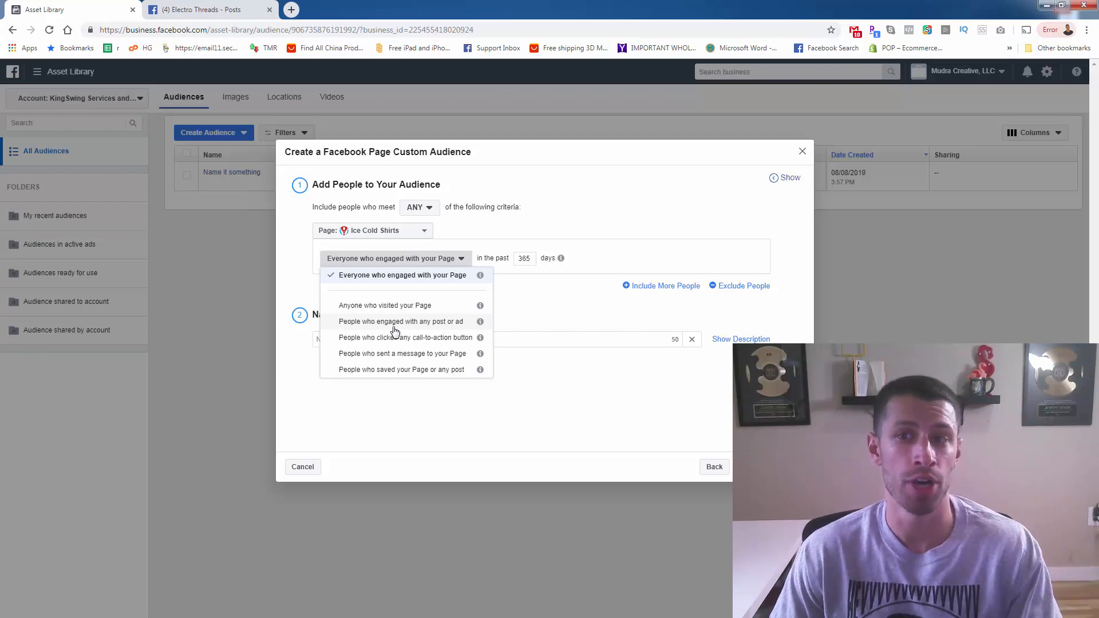
mouse_move(398, 343)
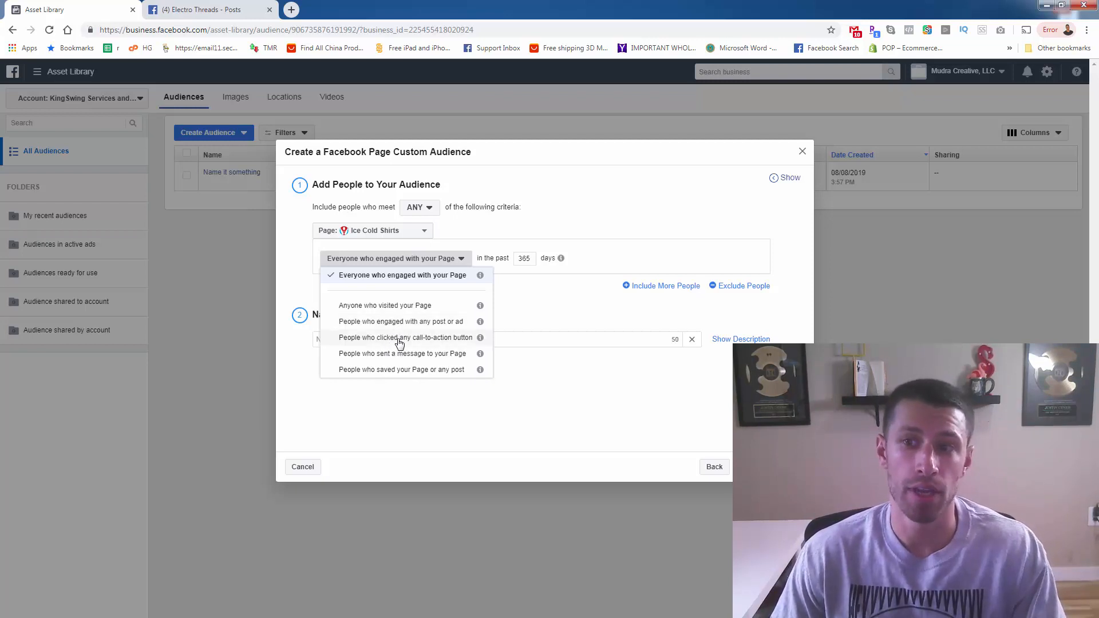
mouse_move(408, 360)
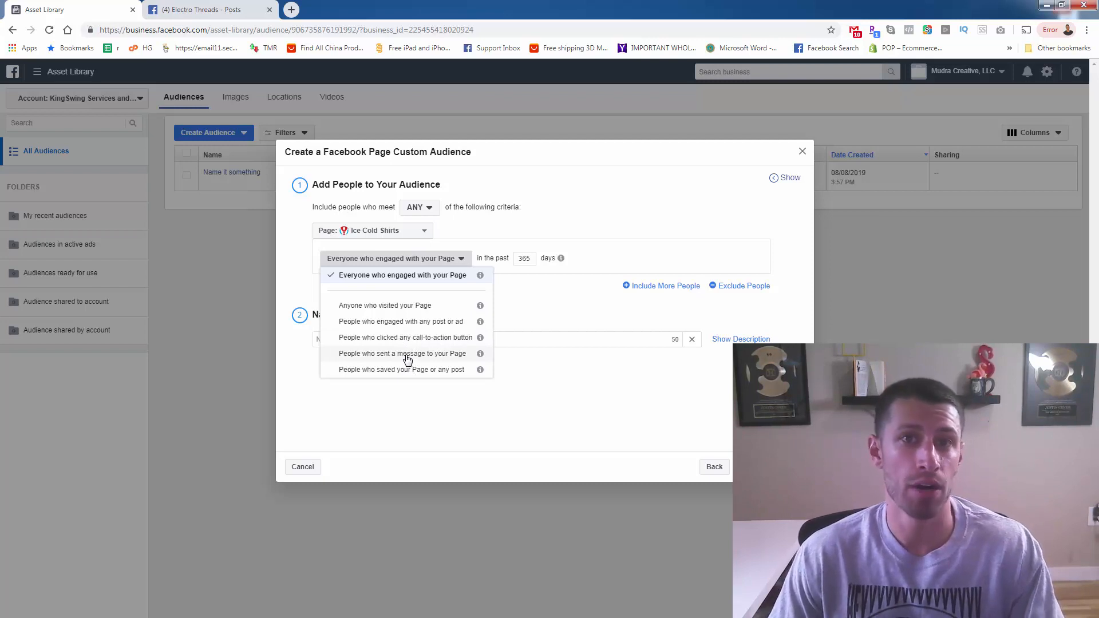
mouse_move(398, 374)
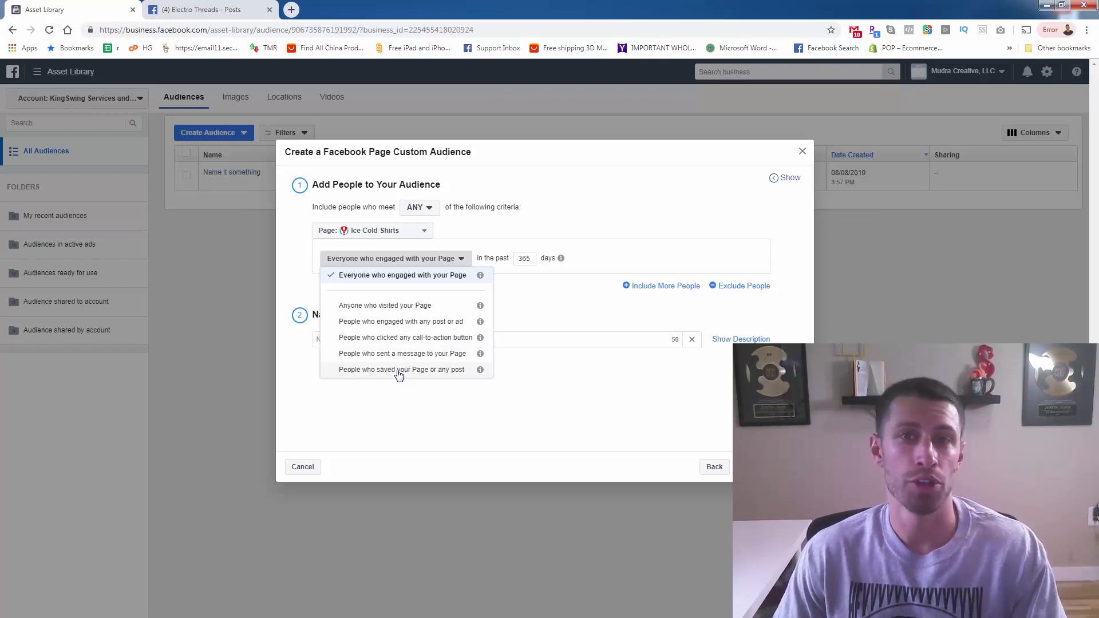
mouse_move(480, 280)
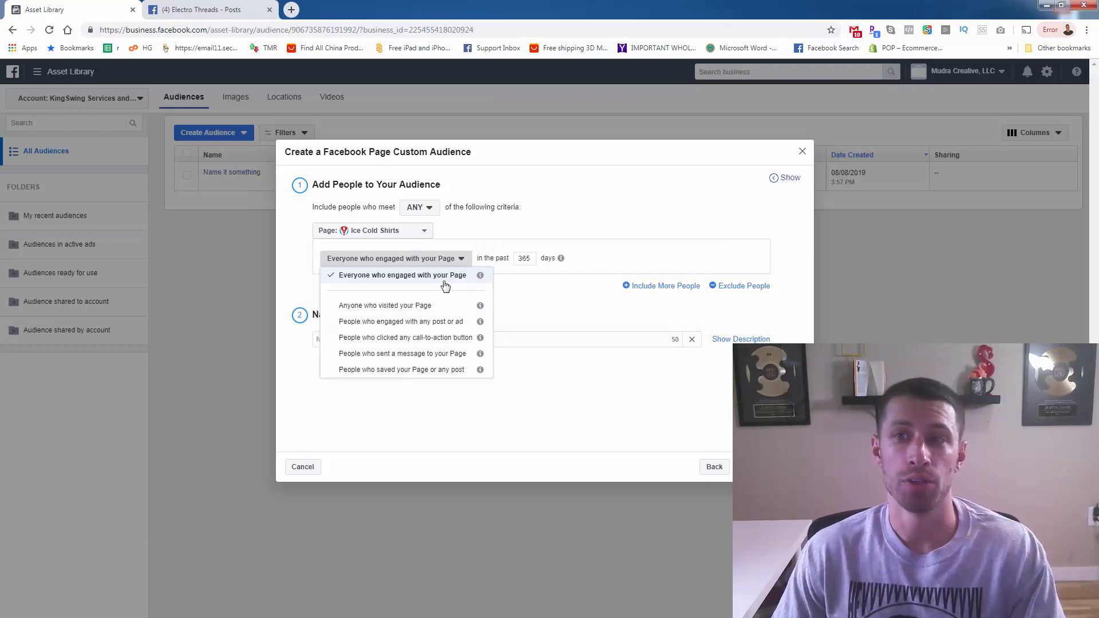
Create the 'Everyone who engaged with your Page' audience with a typed name and dismiss the confirmation.
left_click(402, 275)
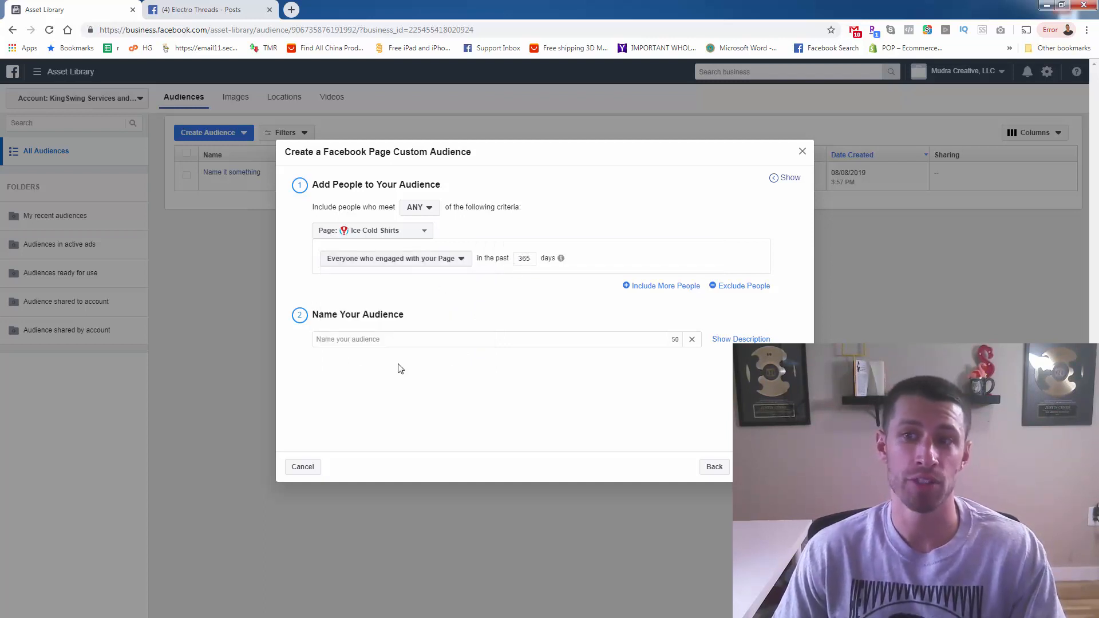
type("Name")
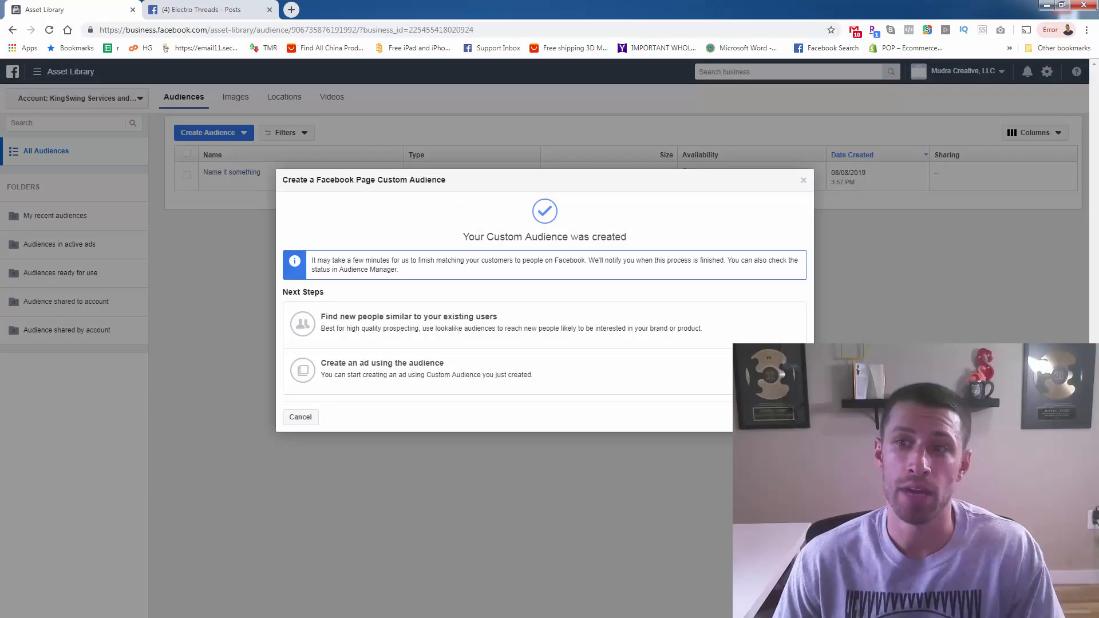
left_click(299, 416)
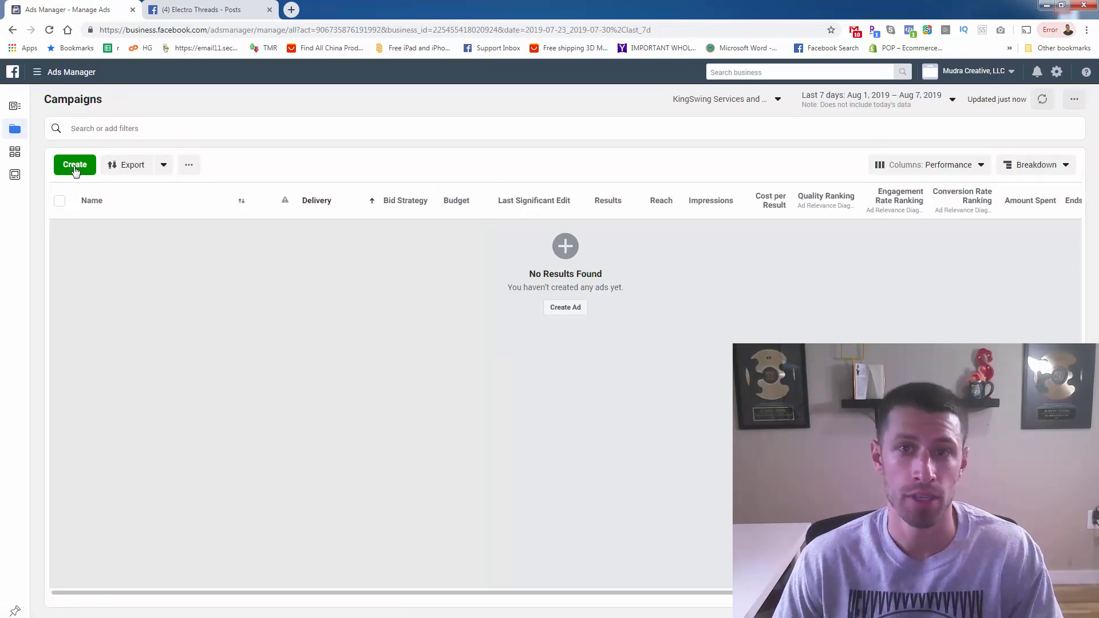
Create a campaign with the Conversions objective and continue to ad set setup.
left_click(74, 165)
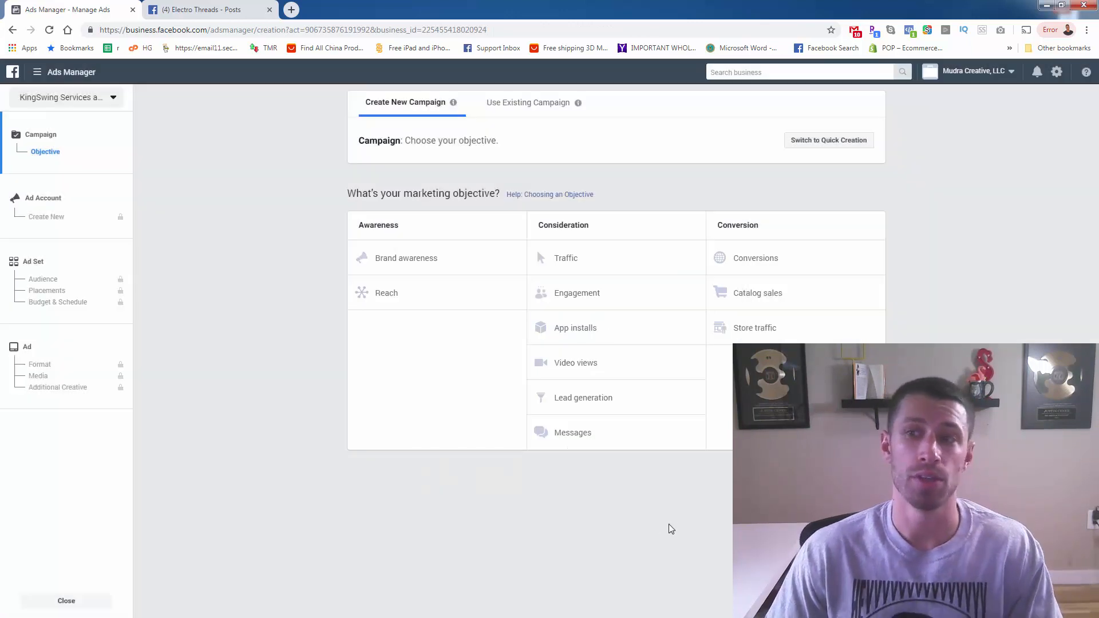
left_click(755, 258)
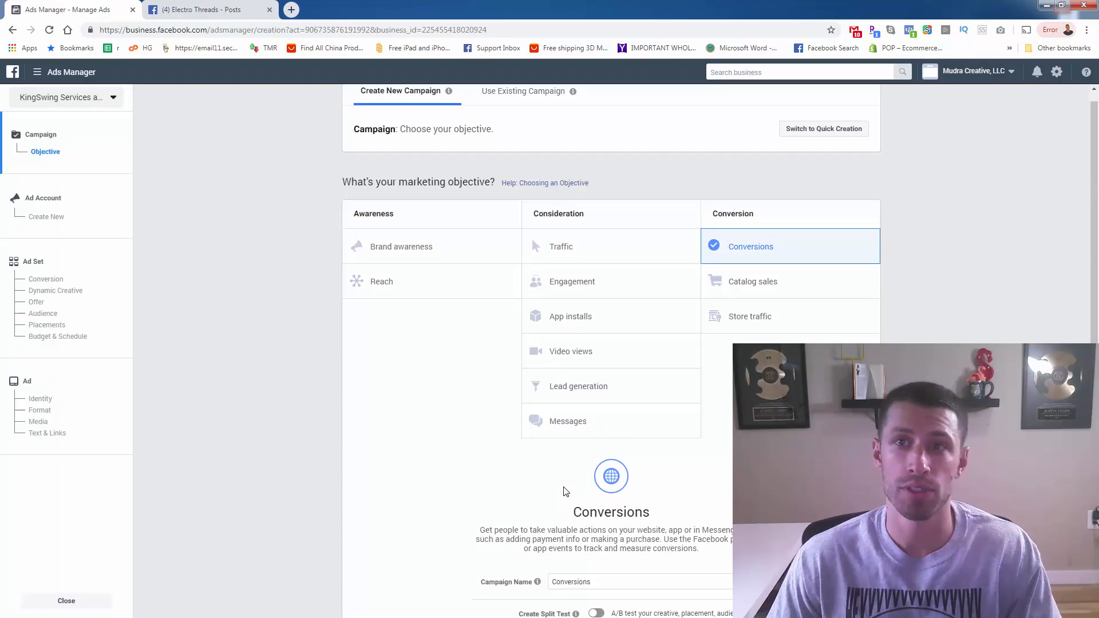
scroll("down", 3)
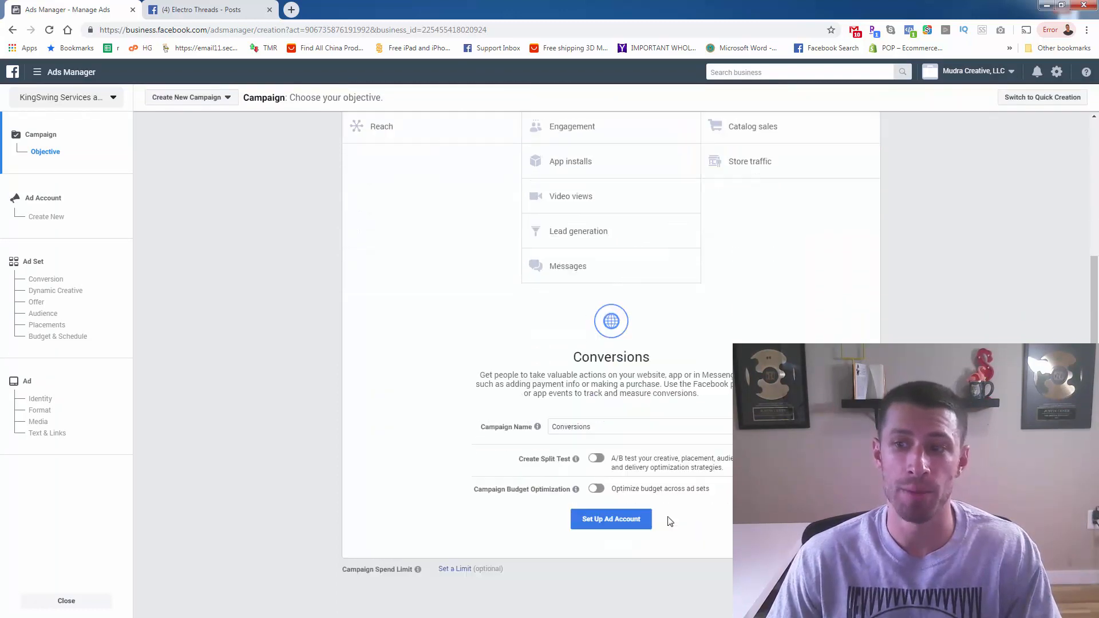
left_click(610, 518)
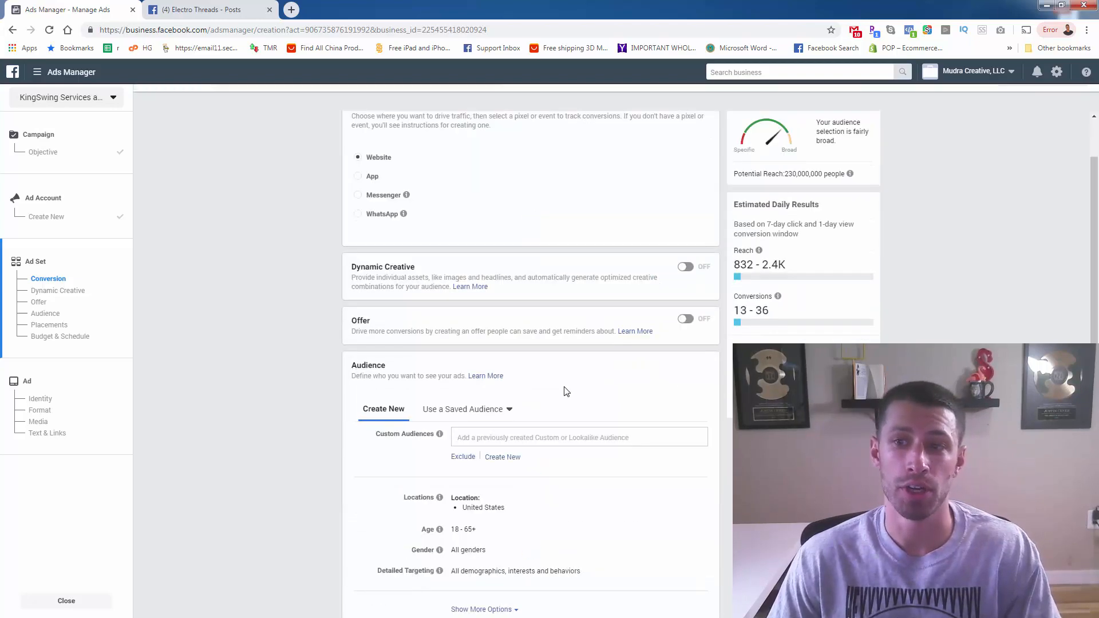
Select 'Name it page engagement' in the ad set's Custom Audiences field.
scroll("down", 3)
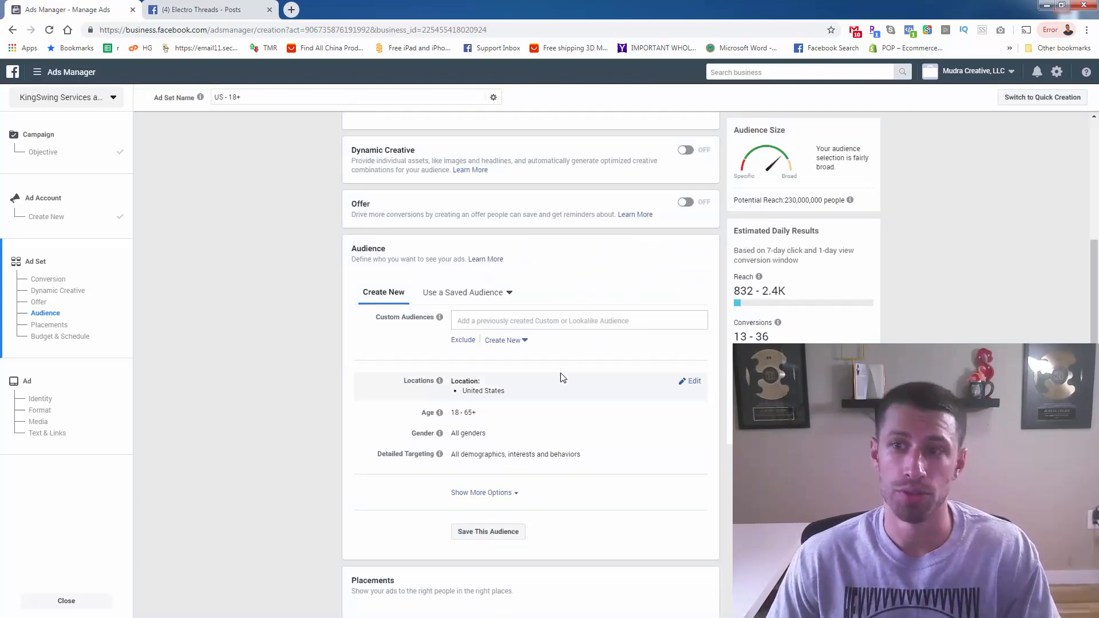
scroll("down", 3)
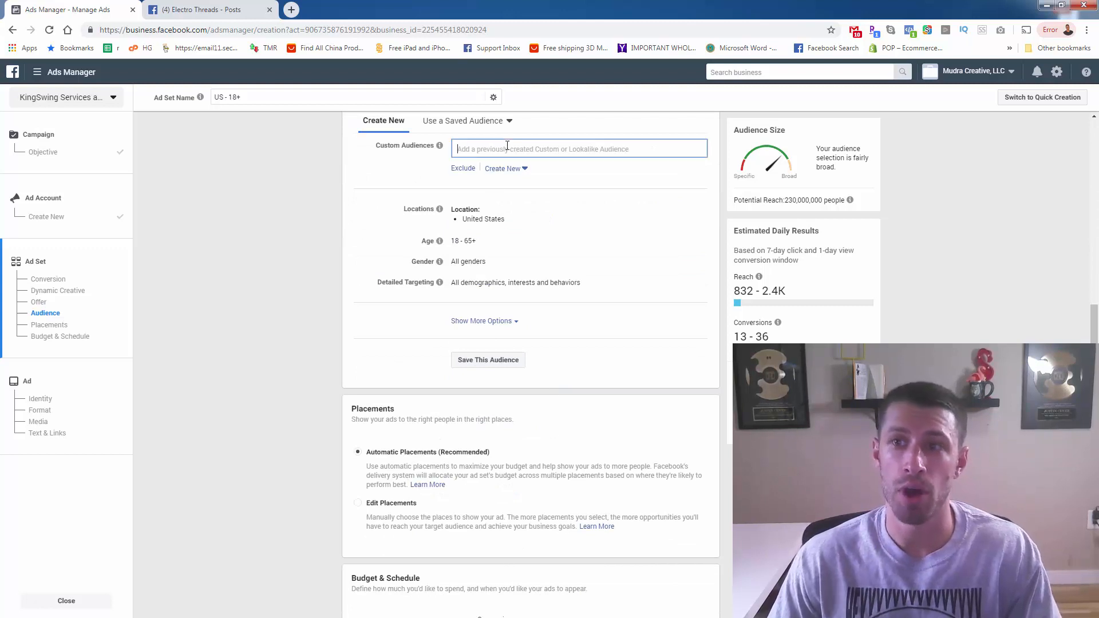
left_click(578, 148)
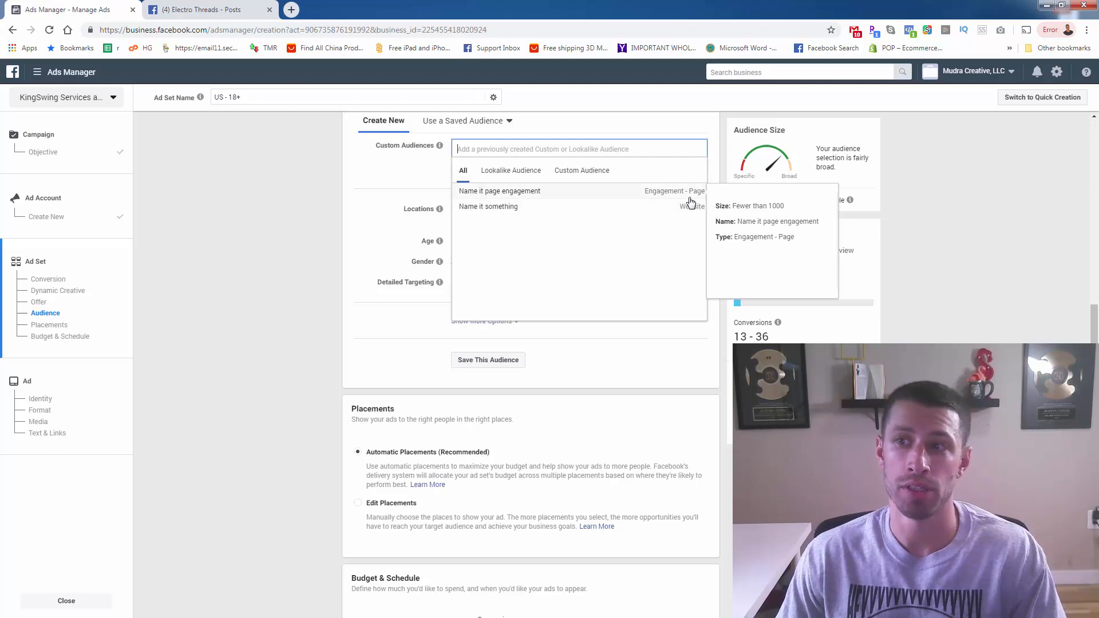
mouse_move(529, 200)
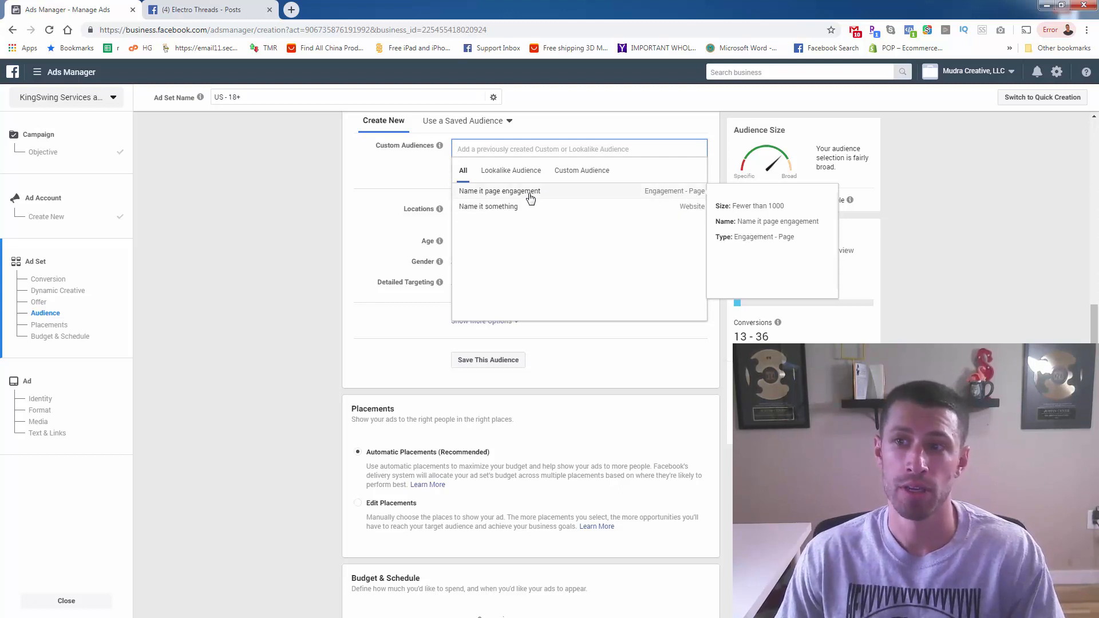
left_click(499, 190)
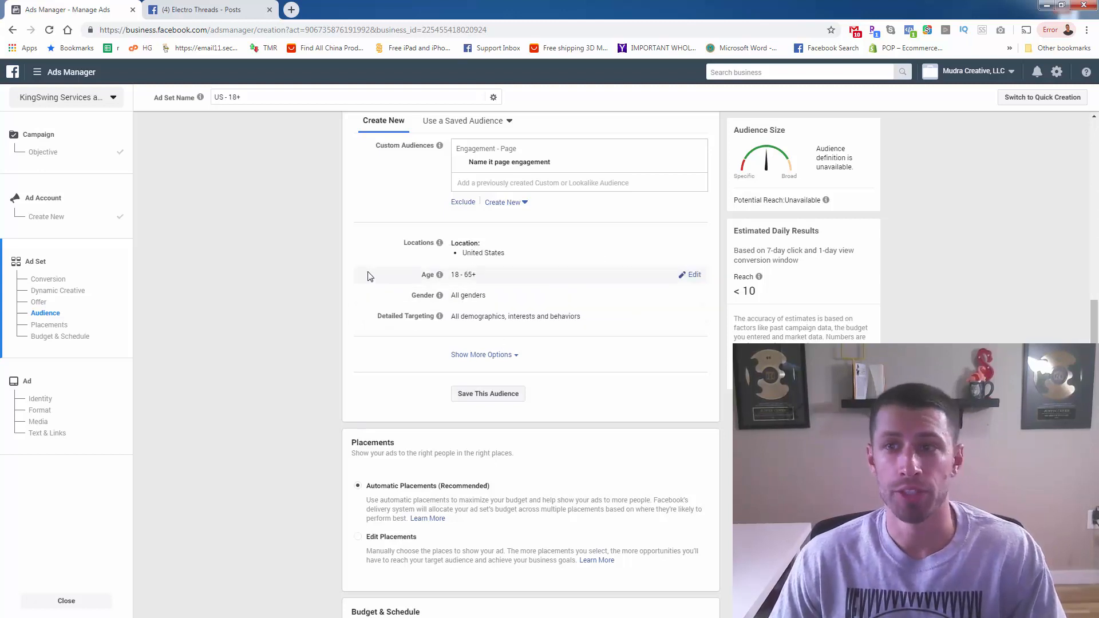
mouse_move(209, 9)
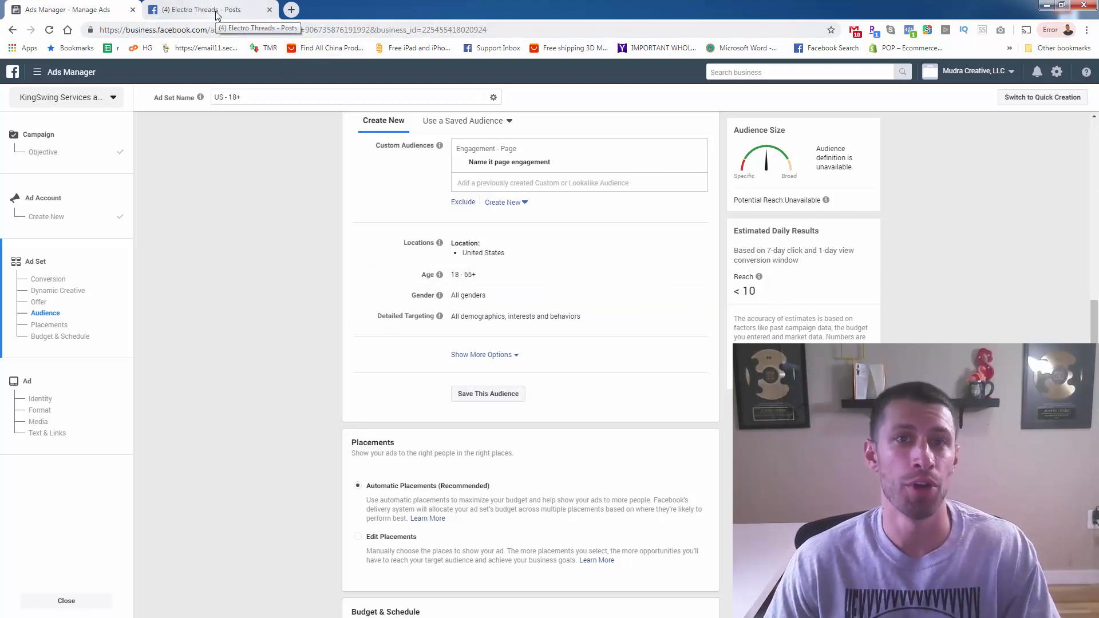